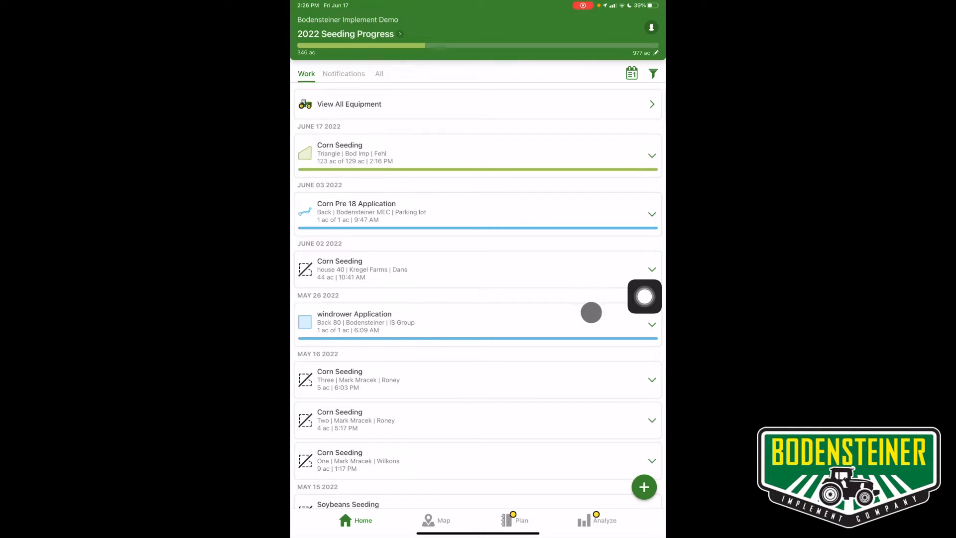
- Start a new completed-work entry from the green + on the Home work list
{"action": "left_click", "coordinate": [644, 487]}
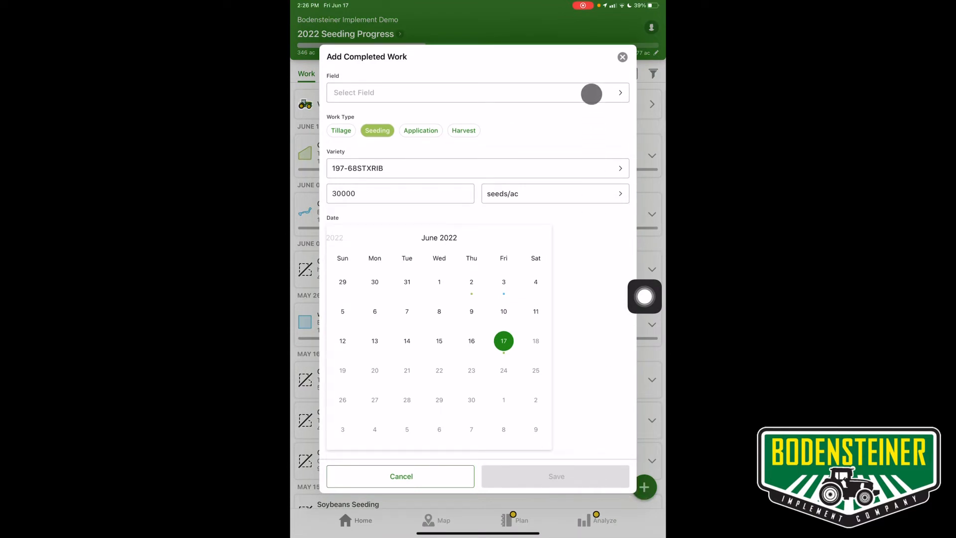
- Choose the Triangle field by searching "Tr" in the field list
{"action": "left_click", "coordinate": [451, 91]}
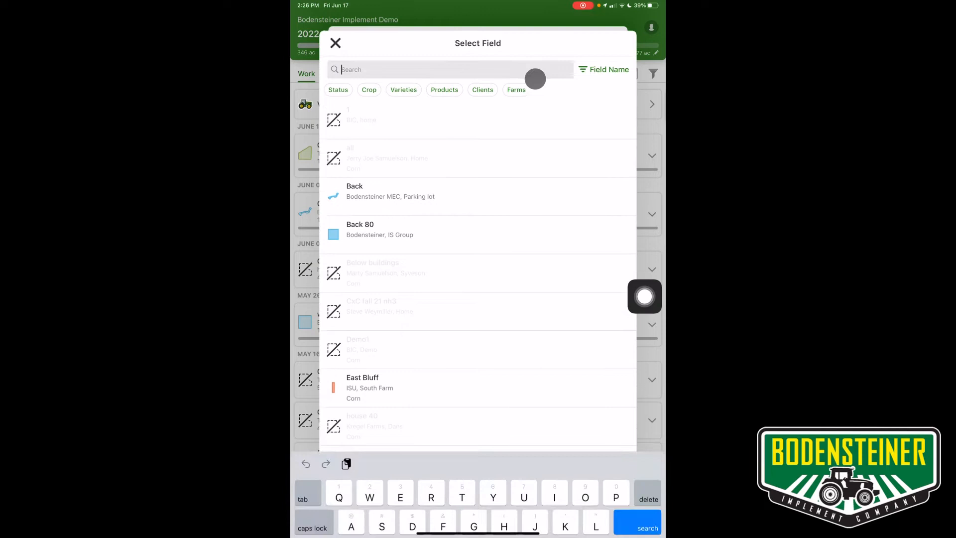
{"action": "type", "text": "Tri"}
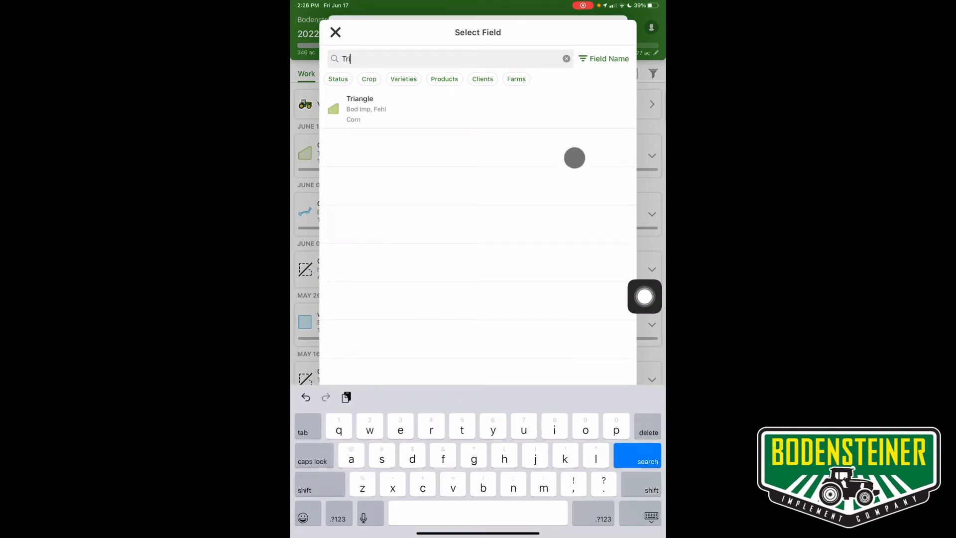
{"action": "left_click", "coordinate": [359, 108]}
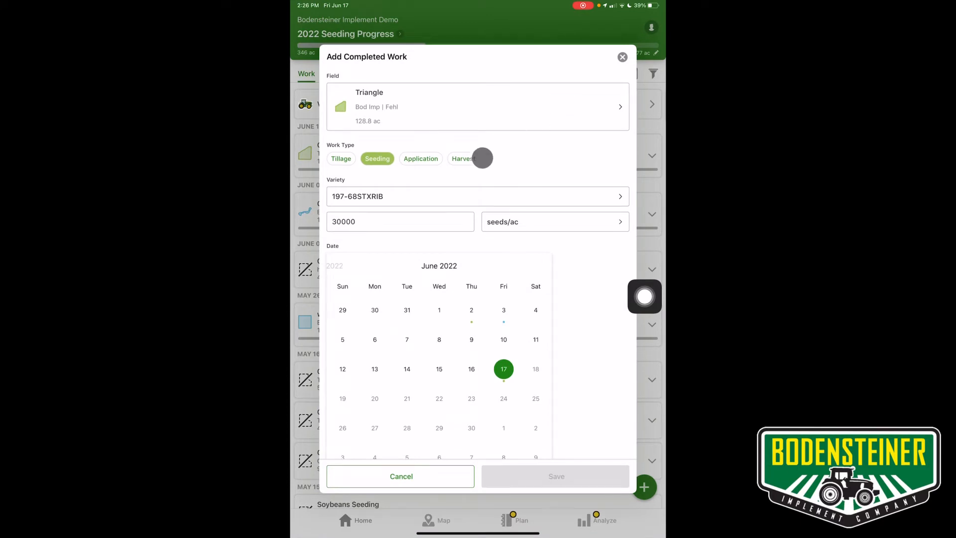
{"action": "left_click", "coordinate": [420, 159]}
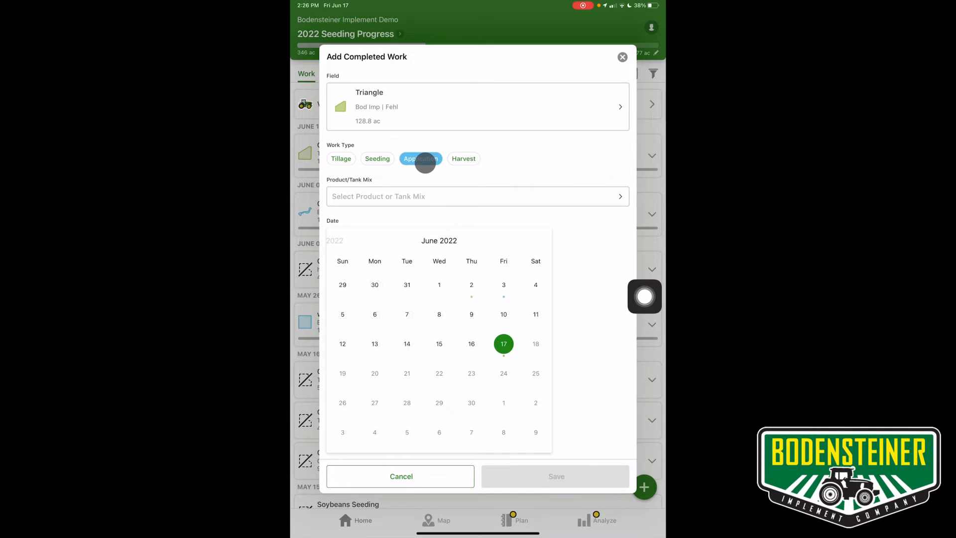
{"action": "left_click", "coordinate": [376, 159]}
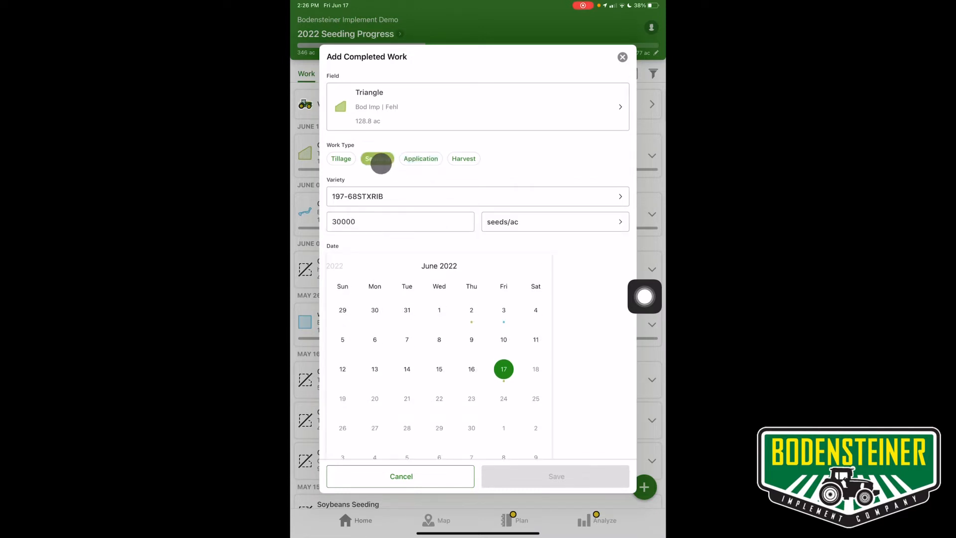
{"action": "left_click", "coordinate": [377, 158]}
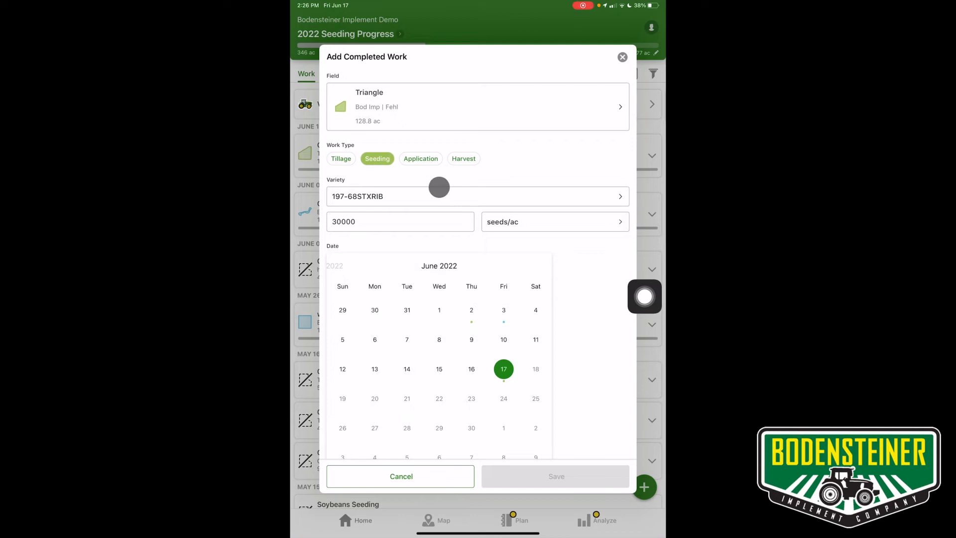
- Filter varieties to Corn and choose 197-33STXRIB
{"action": "left_click", "coordinate": [478, 196]}
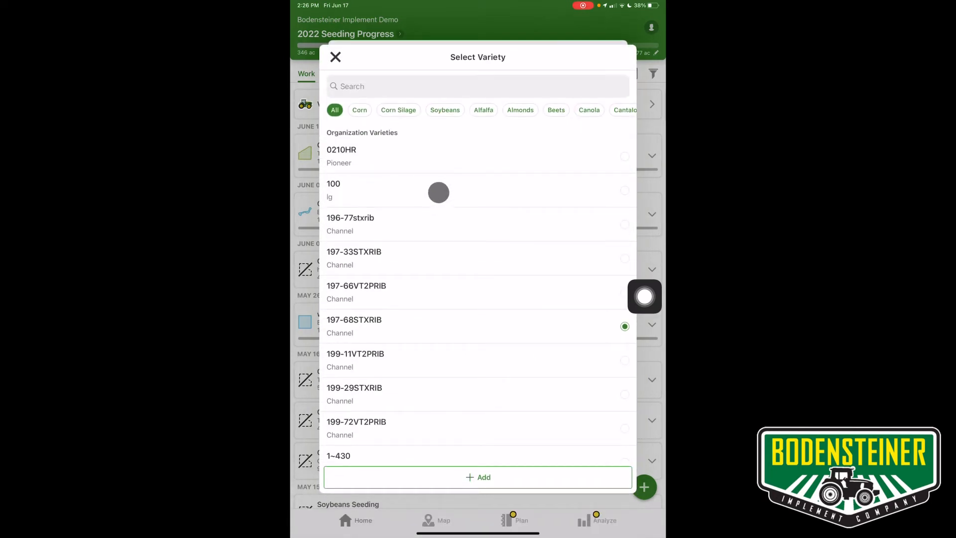
{"action": "left_click", "coordinate": [359, 110]}
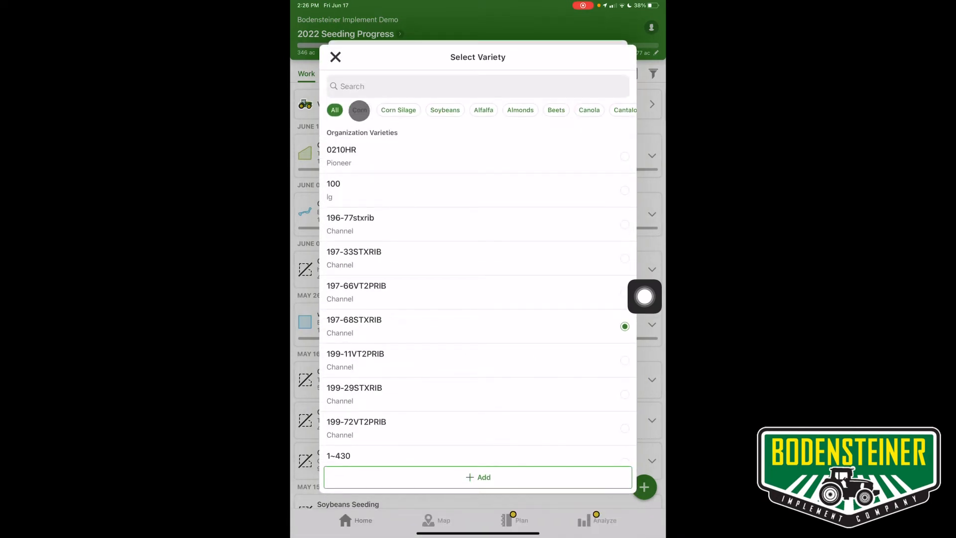
{"action": "left_click", "coordinate": [360, 109]}
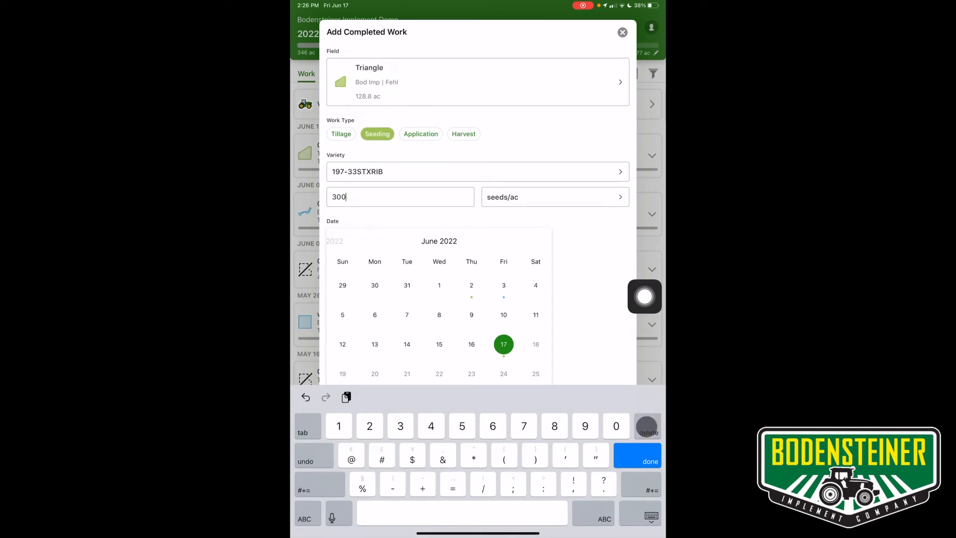
- Replace the old rate with 32000 seeds/ac and dismiss the keyboard
{"action": "key", "text": "backspace"}
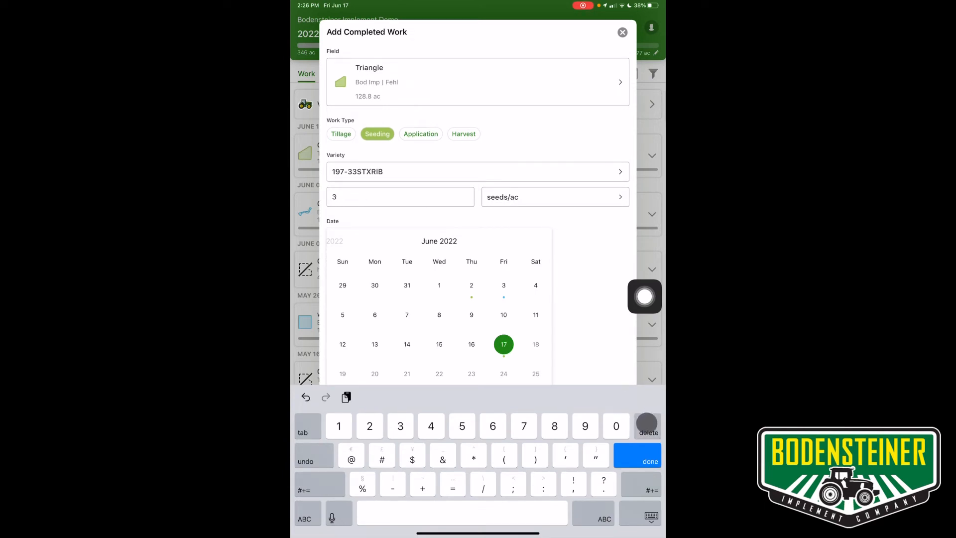
{"action": "type", "text": "2"}
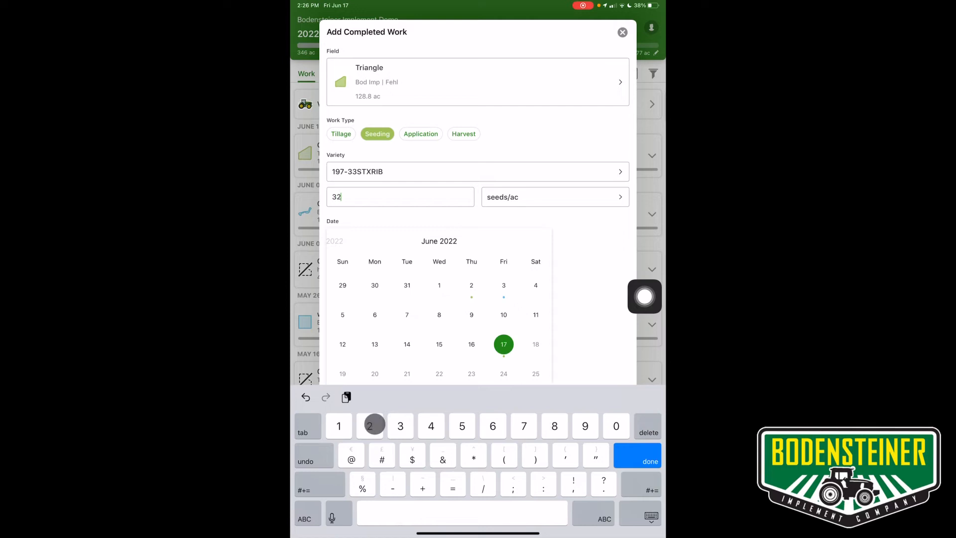
{"action": "type", "text": "0"}
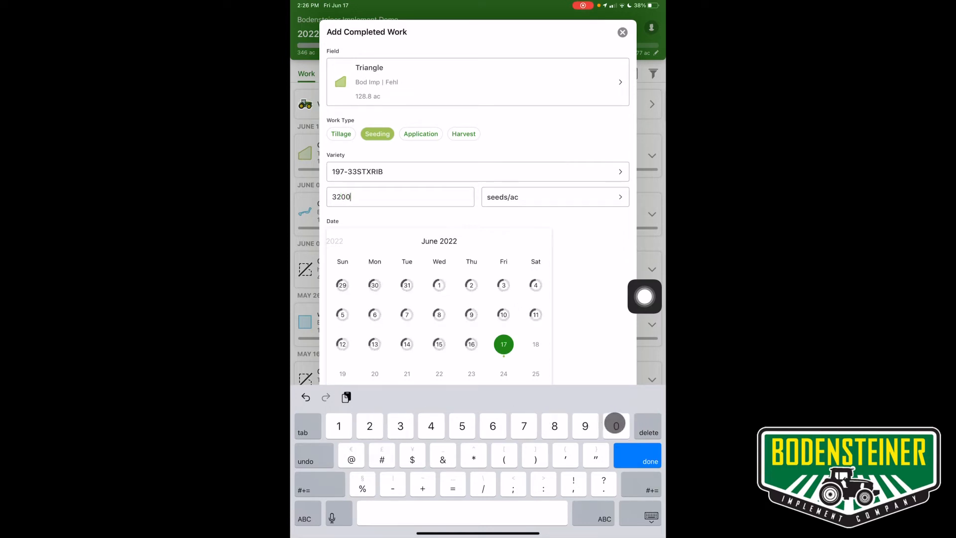
{"action": "type", "text": "0"}
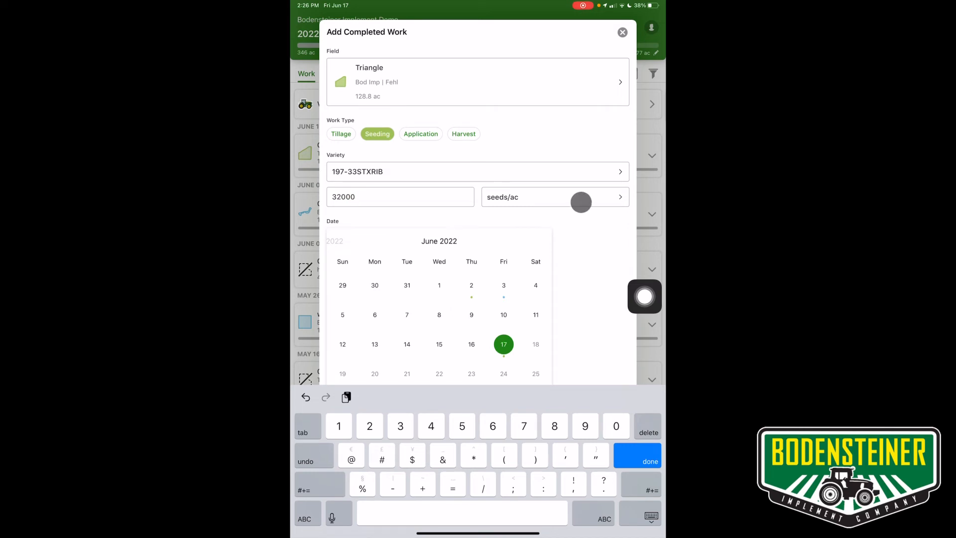
{"action": "left_click", "coordinate": [552, 196]}
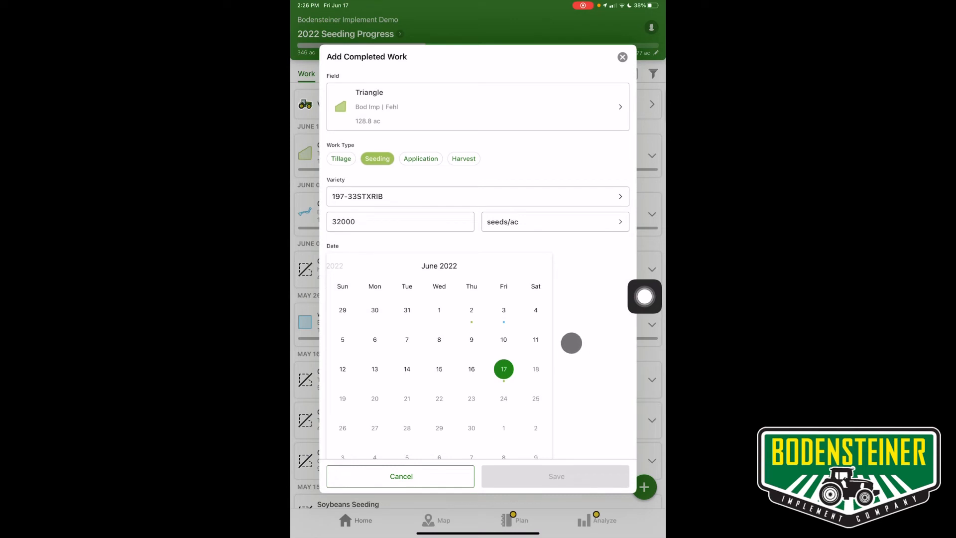
{"action": "mouse_move", "coordinate": [572, 328]}
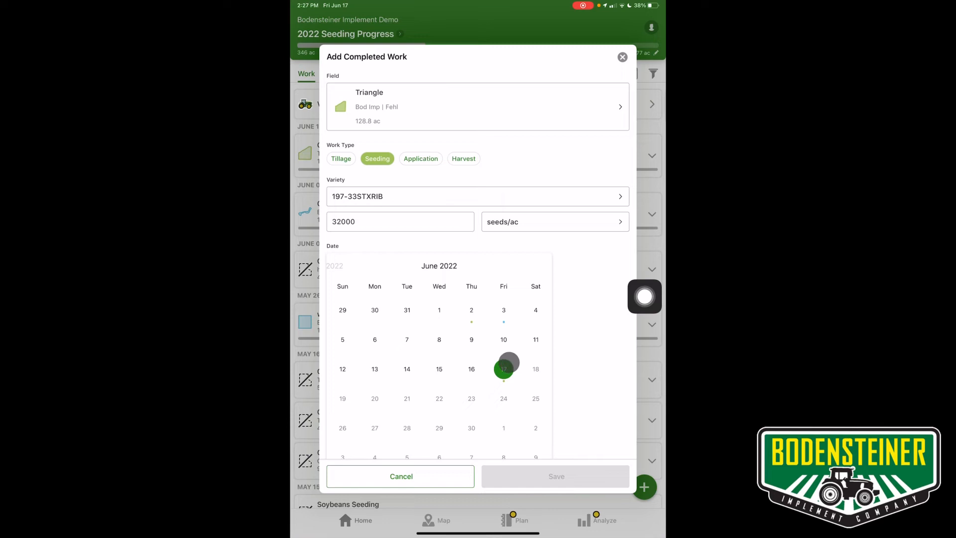
- Date the work June 17, 2022 and save the Triangle corn seeding entry
{"action": "left_click", "coordinate": [505, 369]}
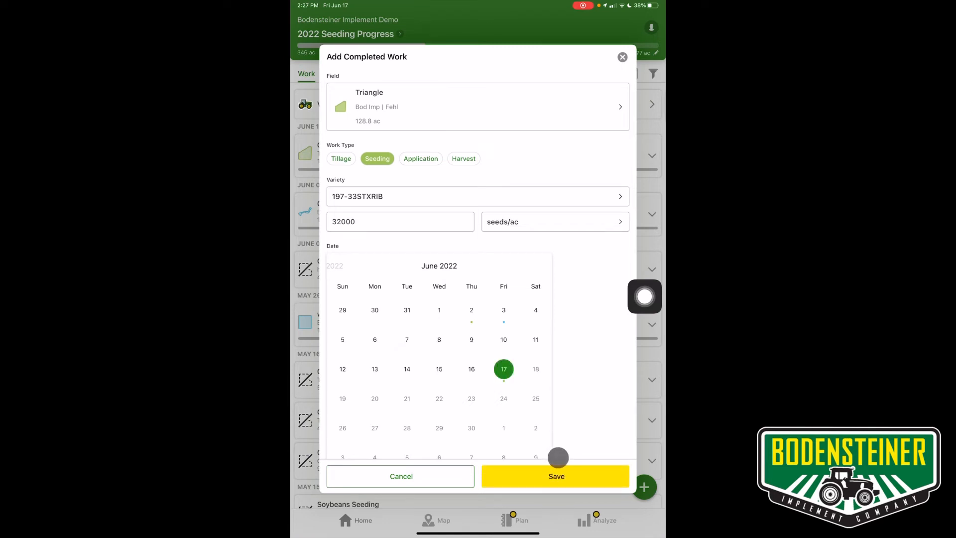
{"action": "left_click", "coordinate": [556, 477]}
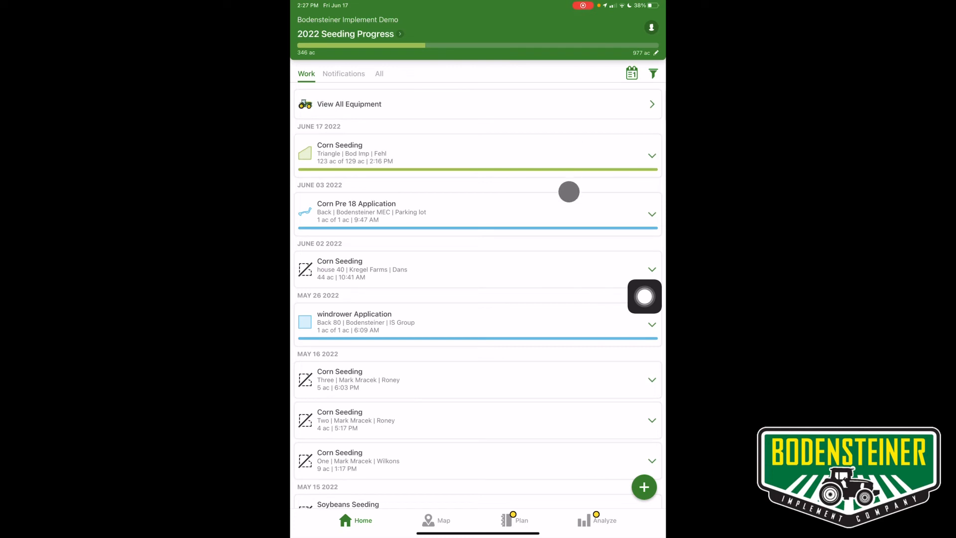
- Expand the June 17 Triangle Corn Seeding card to show its details
{"action": "left_click", "coordinate": [652, 156]}
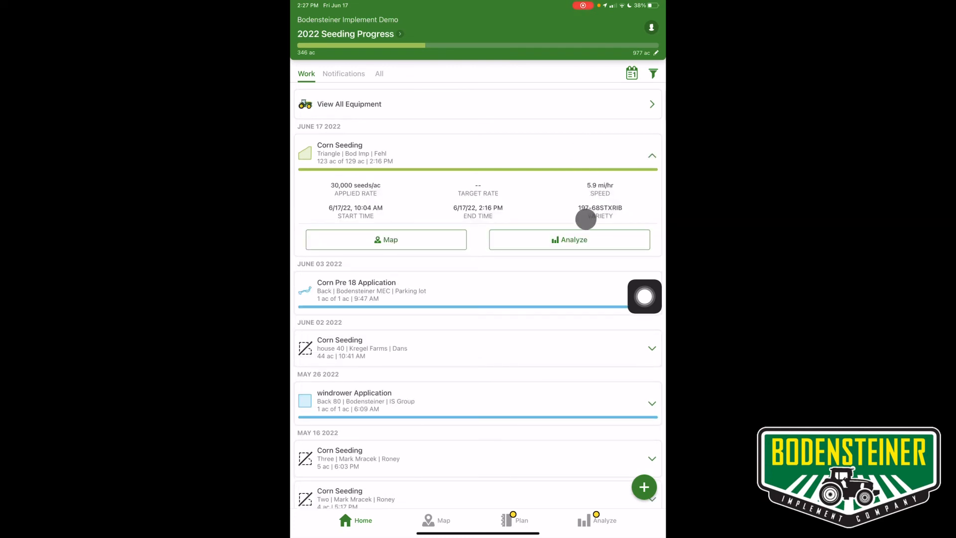
- View the Triangle seeding in Analyze, then its 2022 corn varieties map
{"action": "left_click", "coordinate": [568, 239]}
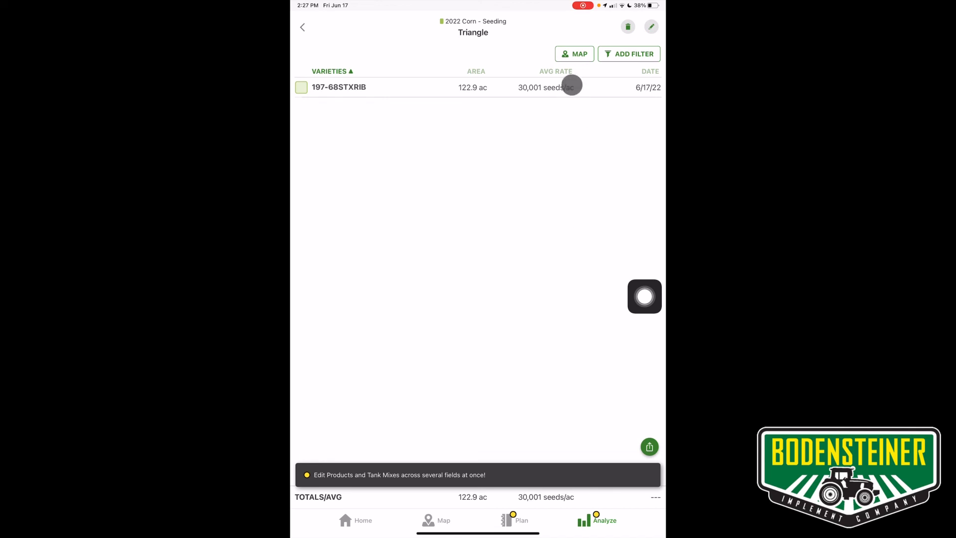
{"action": "left_click", "coordinate": [573, 53]}
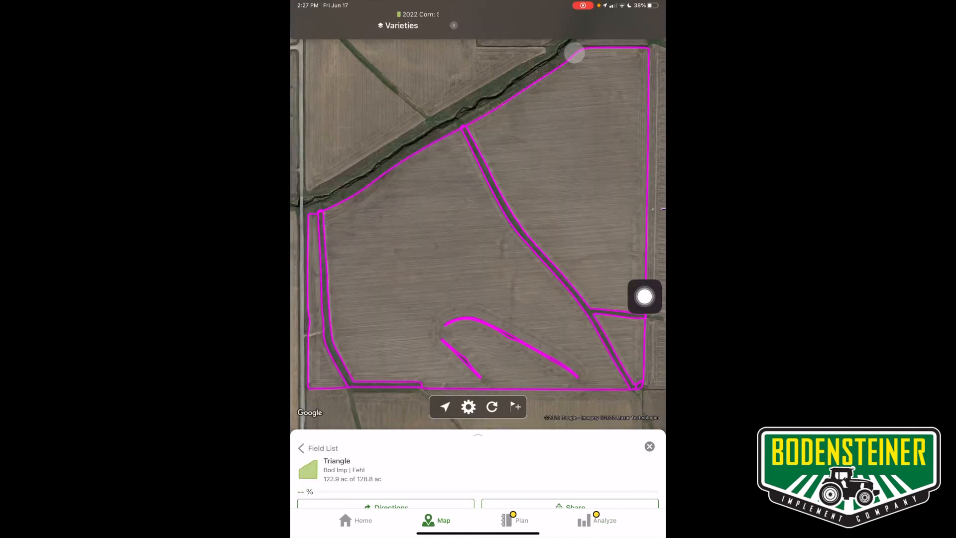